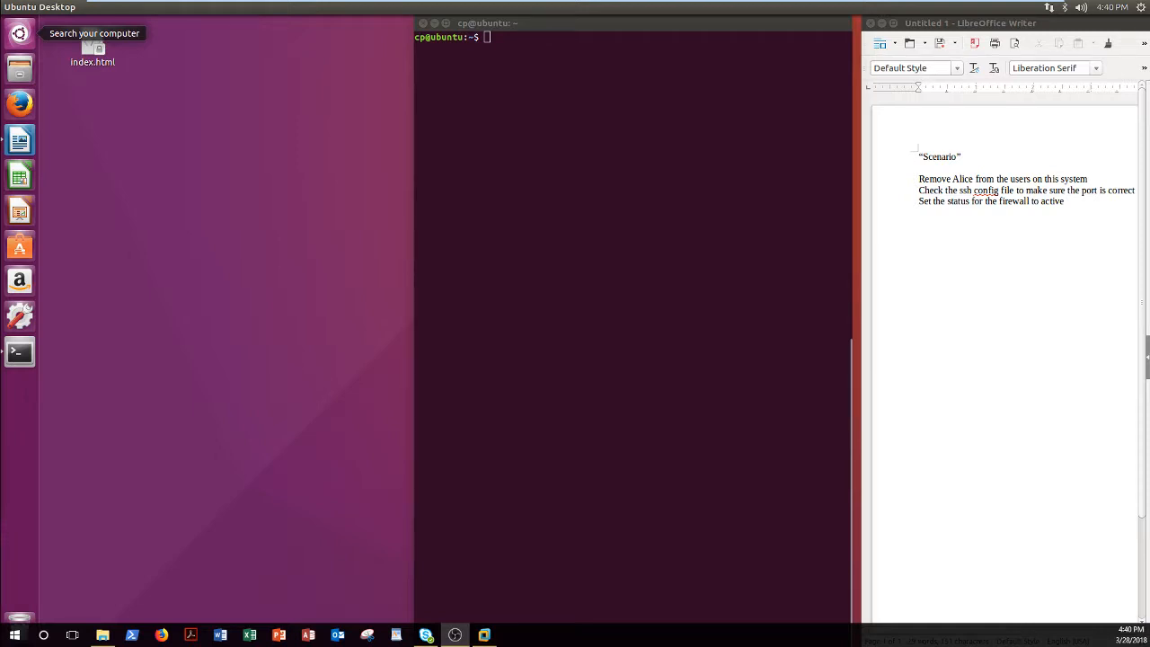
mouse_move(27, 101)
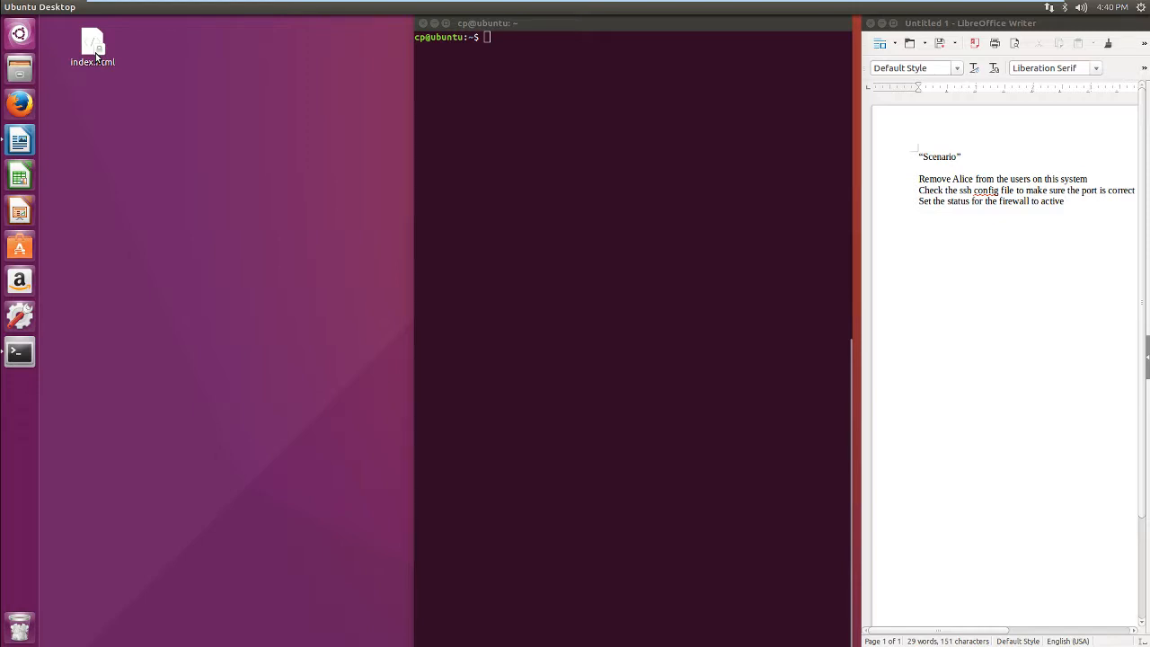
Load the index.html CyberPatriots scoring page in Firefox, showing 0/3 Total Points
click(93, 45)
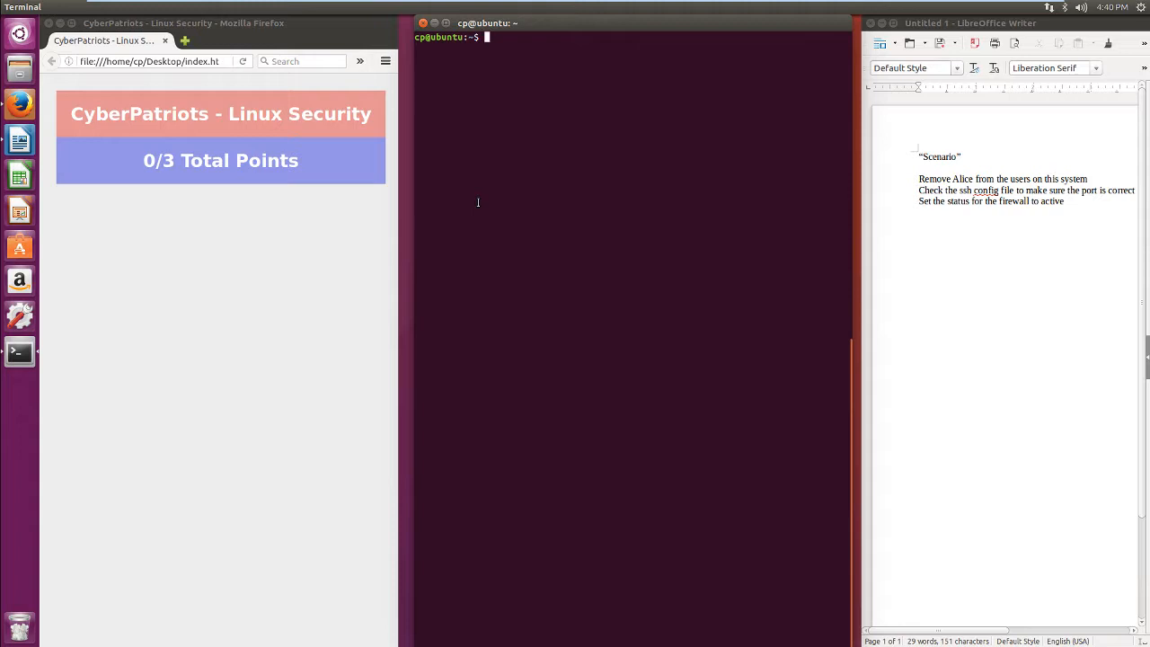
Run sudo userdel Alice to remove the user Alice from the system
text(sudo)
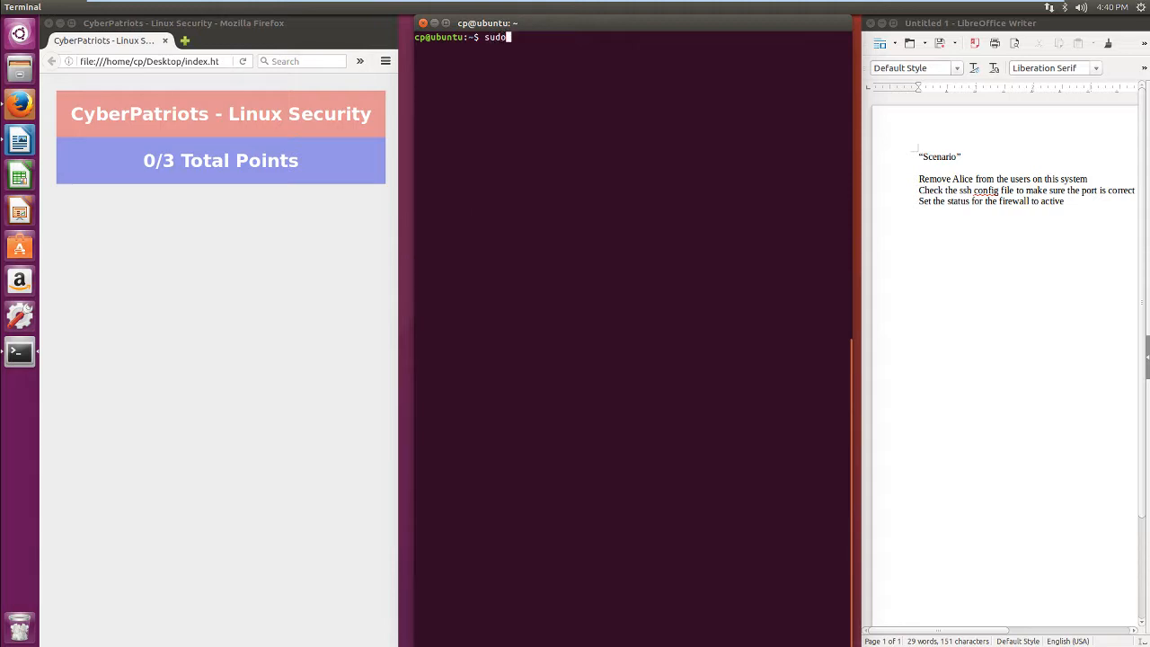
text(userdel Alice)
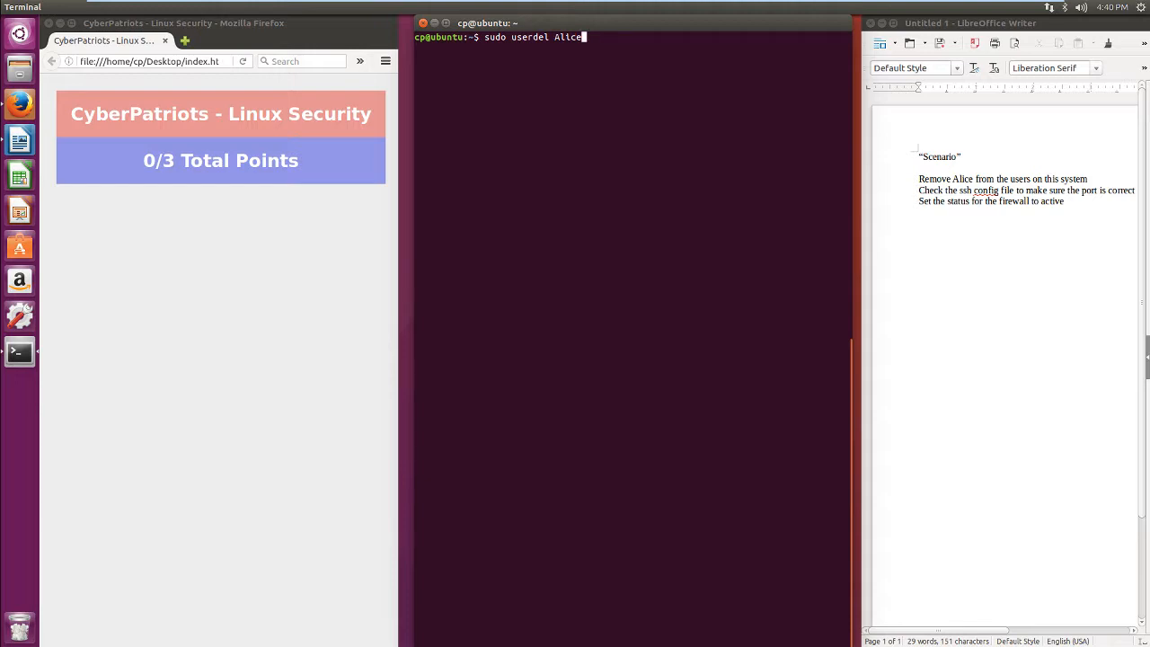
key(Return)
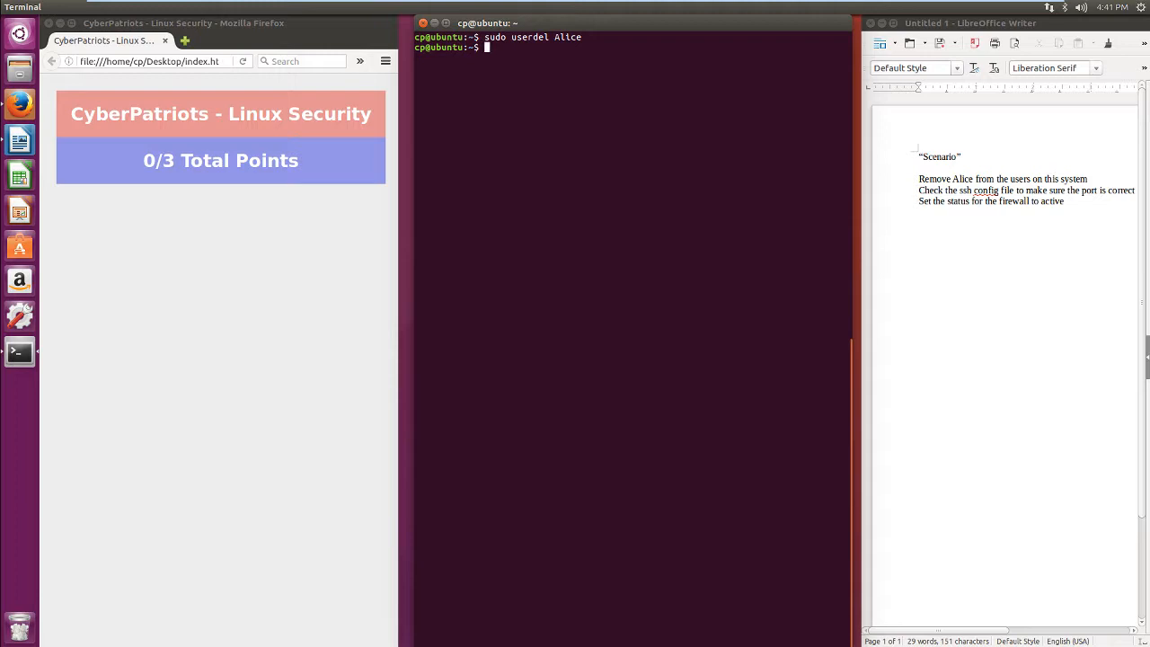
Start sudo nano /etc/ssh/ssh_config to correct the SSH port setting
text(sudo)
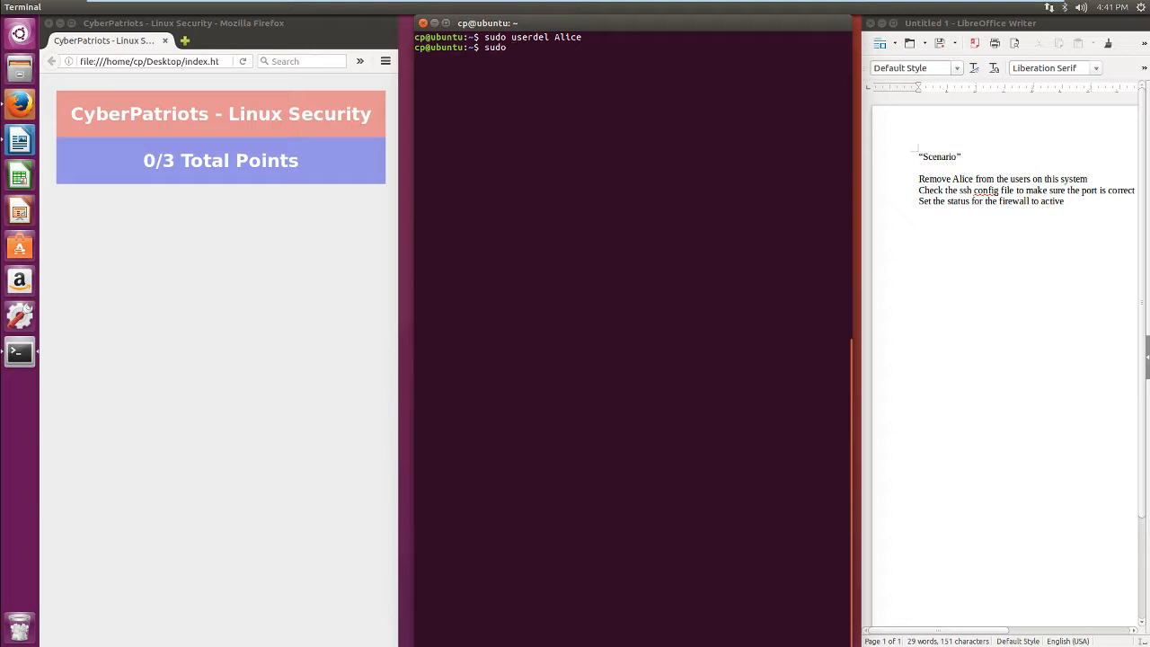
text(nano)
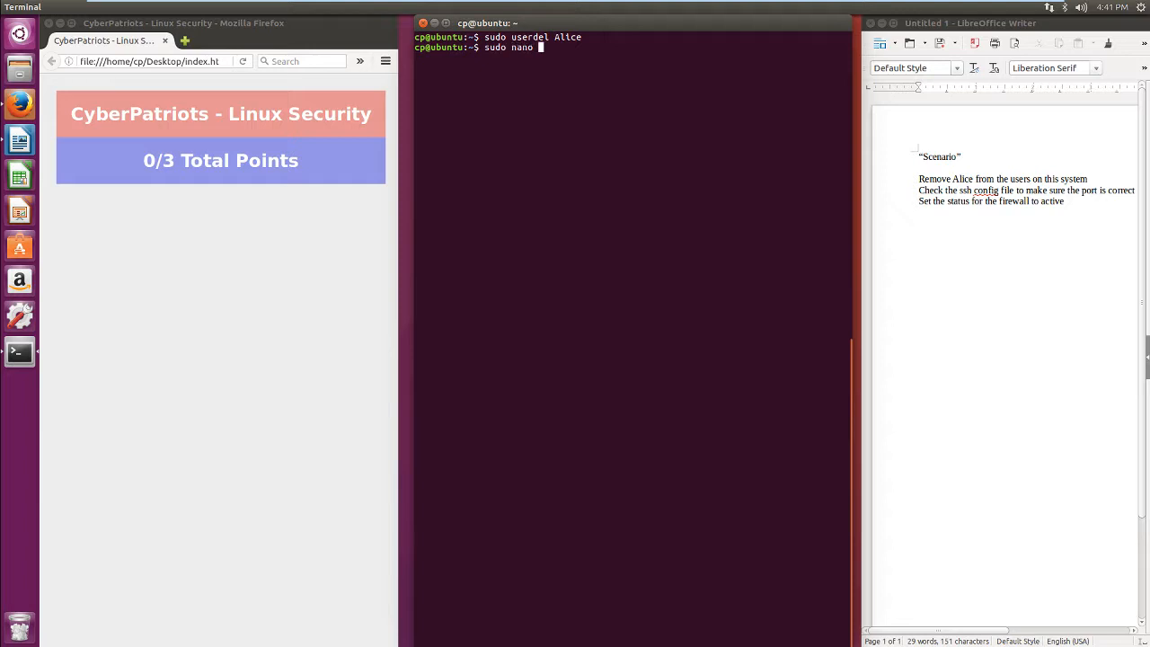
text(/etc)
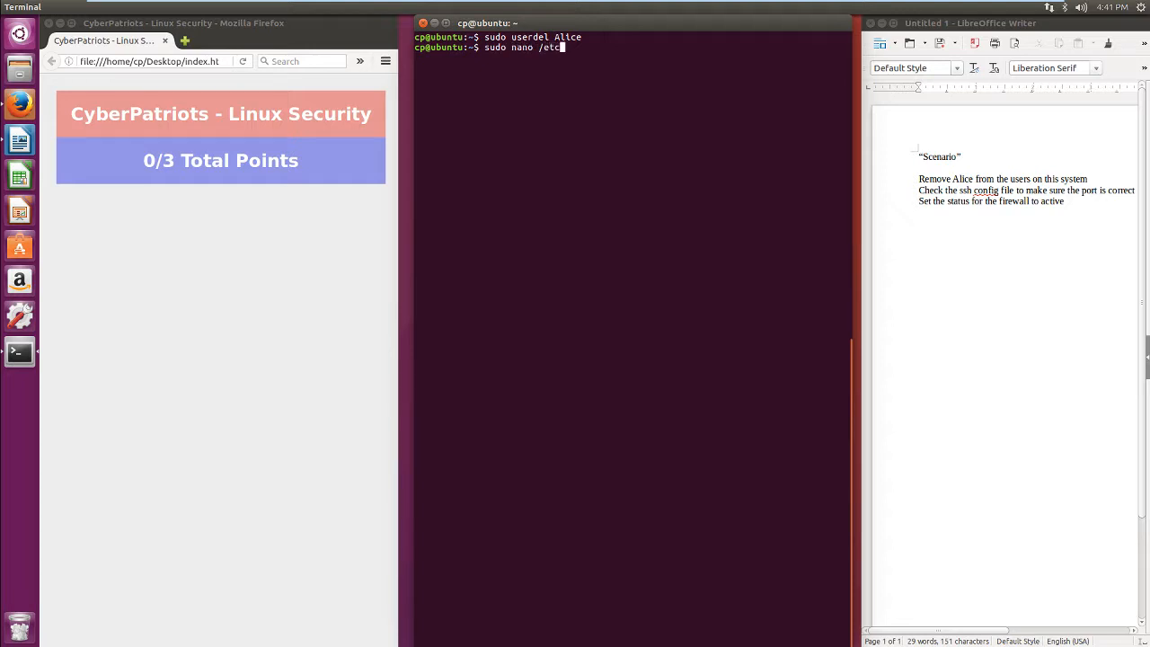
text(/ssh/ssh_config)
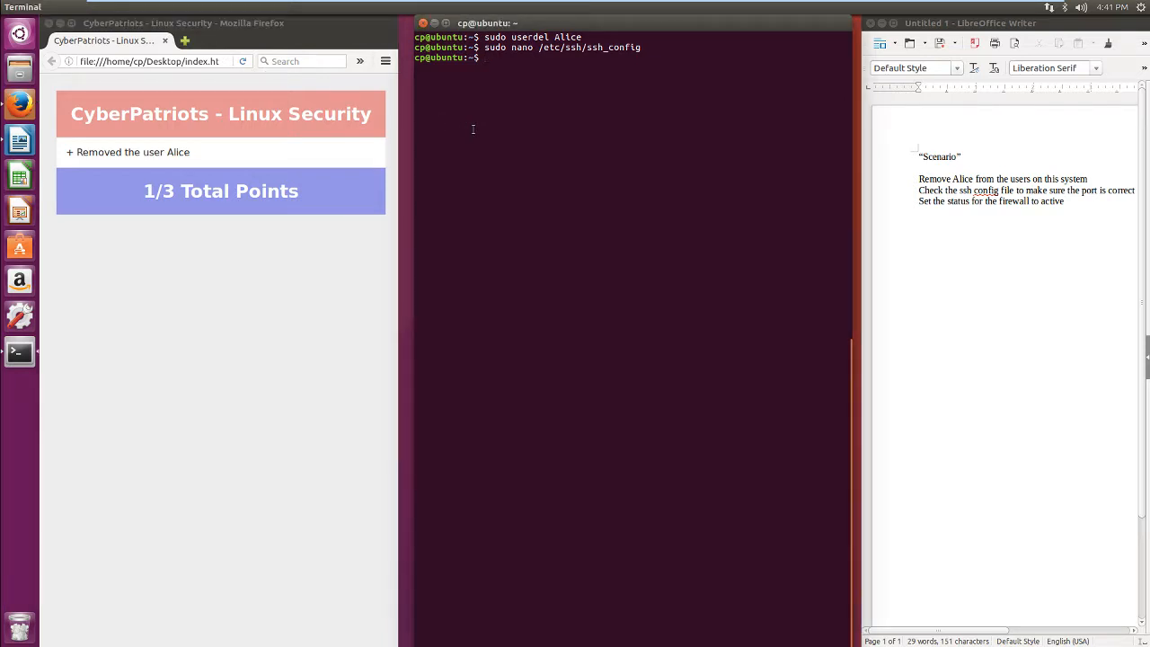
Run sudo ufw enable so the firewall is active and enabled on startup
text(s)
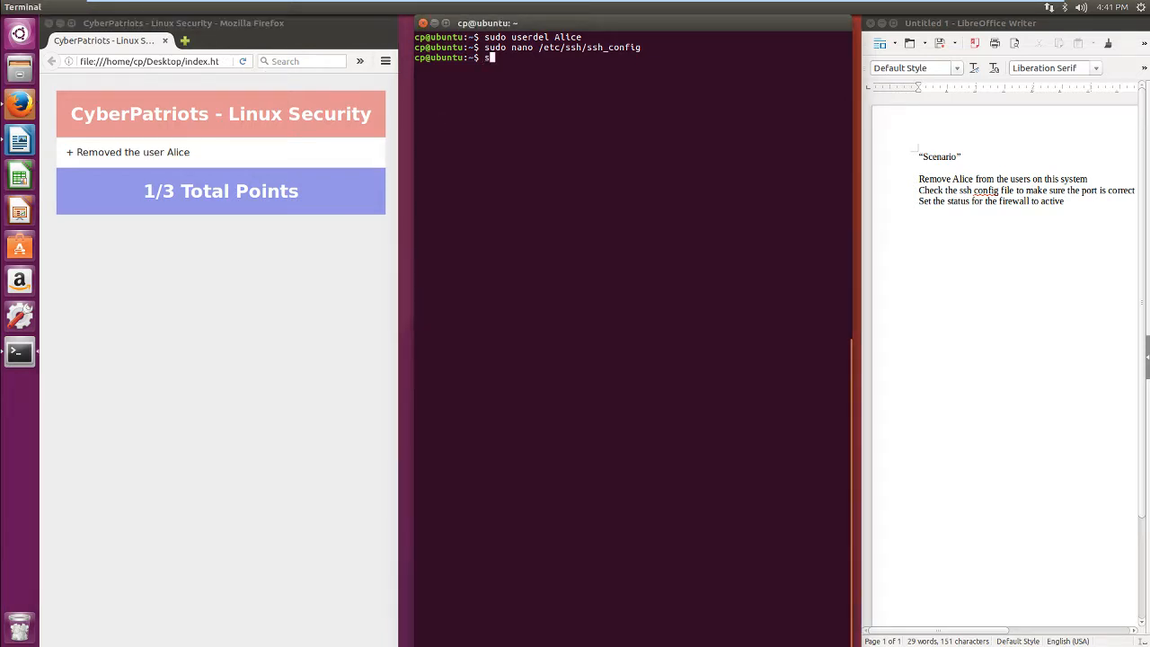
text(sudo u)
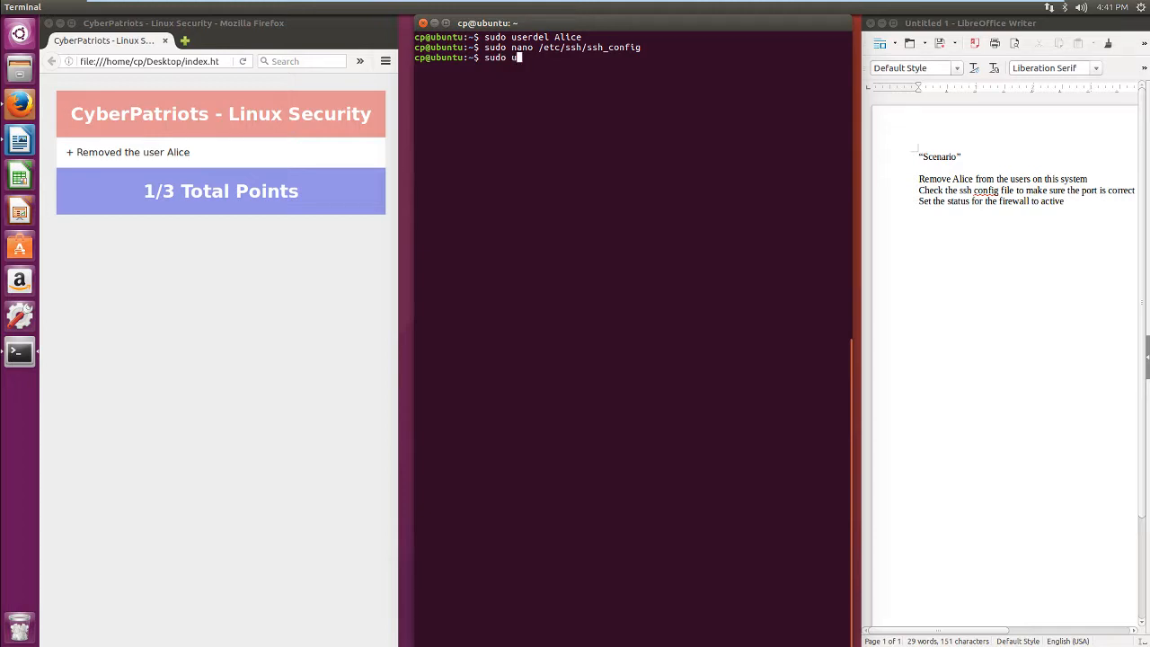
text(fw)
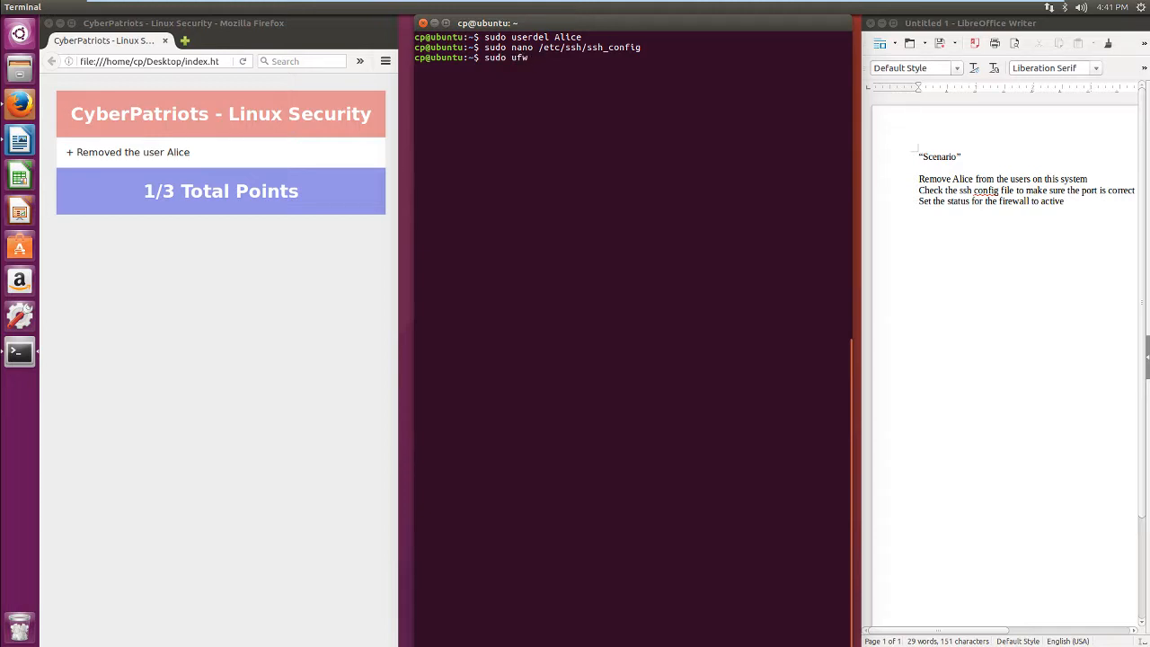
text(en)
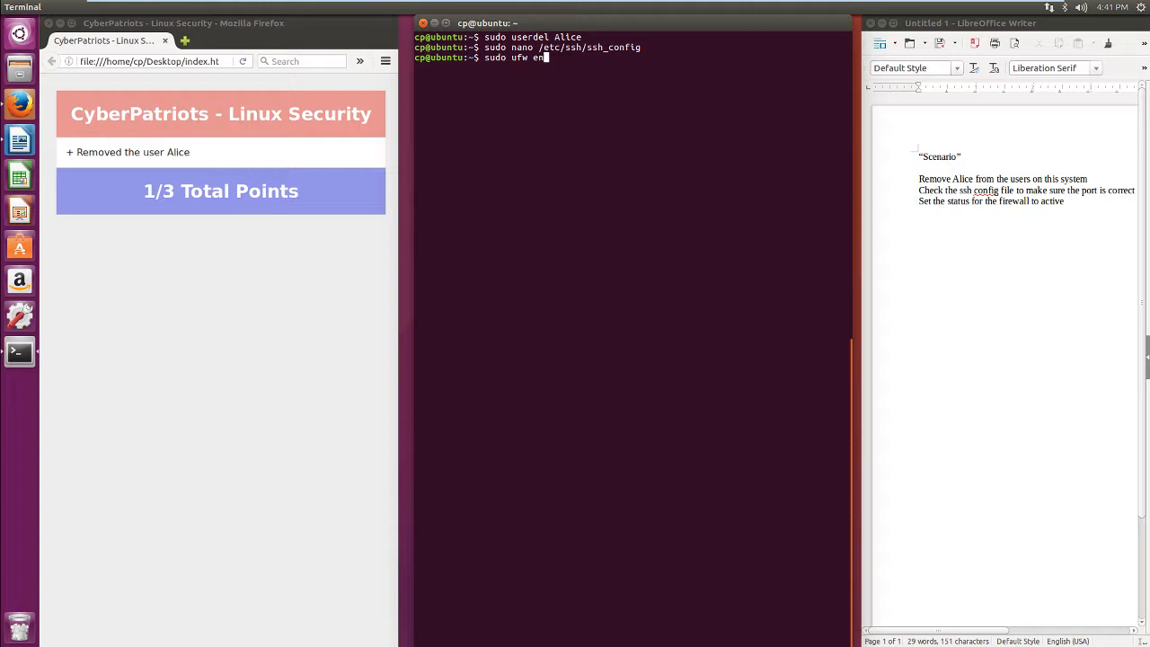
text(able)
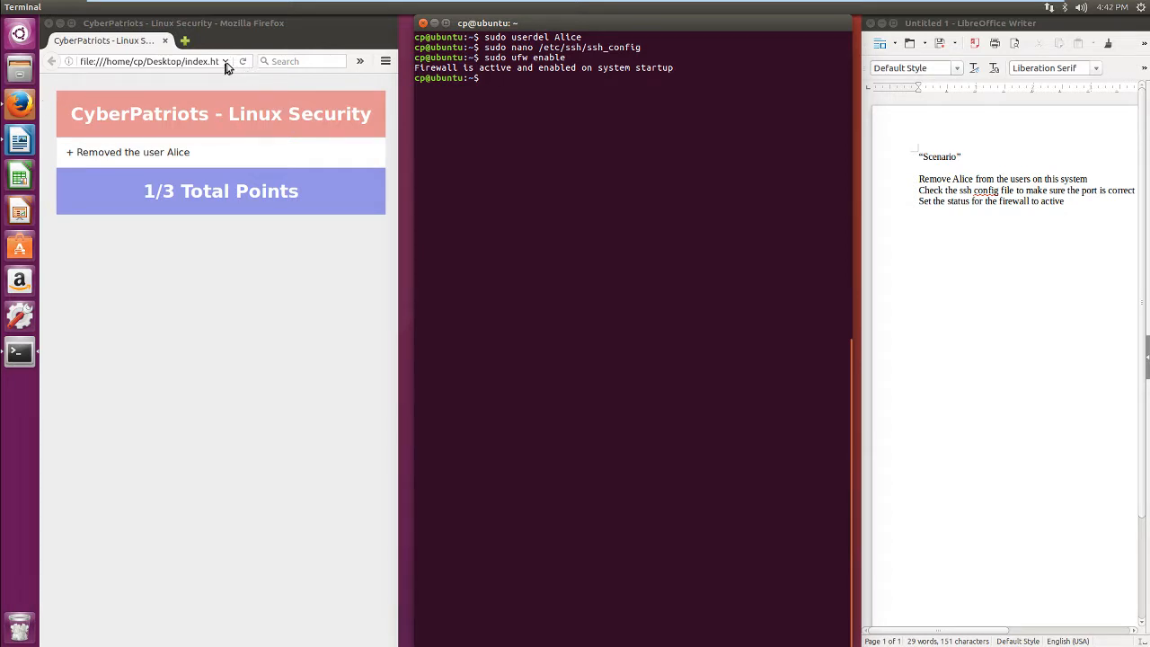
Reload the scoring page so it shows 3/3 with all three fixes credited
click(243, 61)
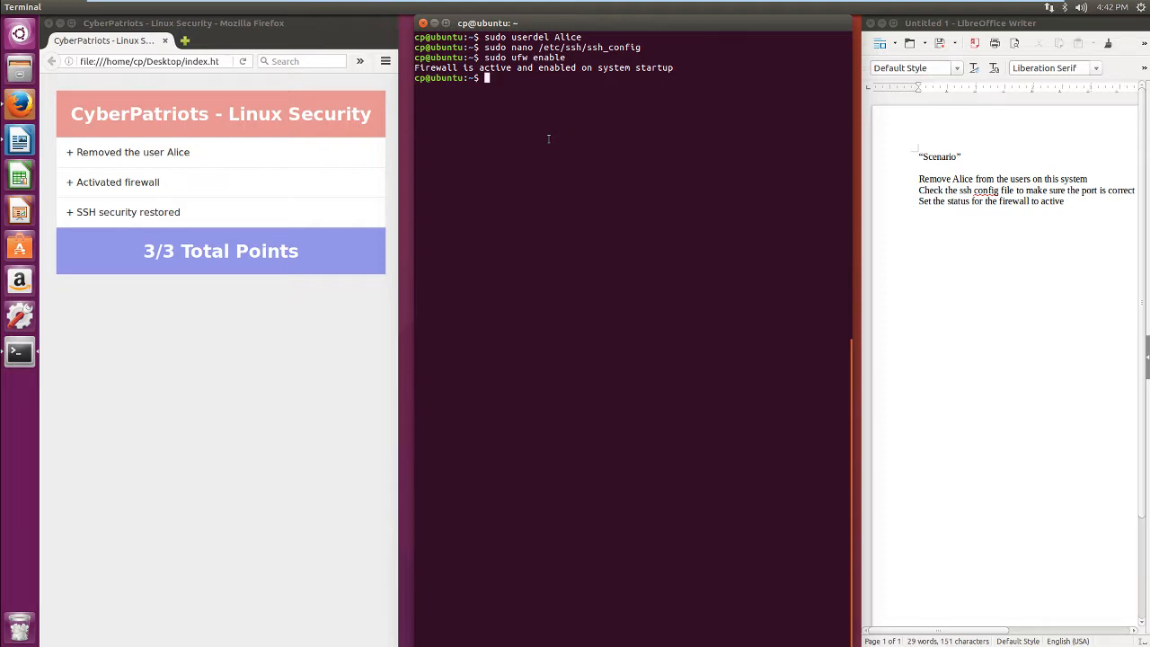
Run sudo useradd Alice to re-create the user Alice
text(sudo)
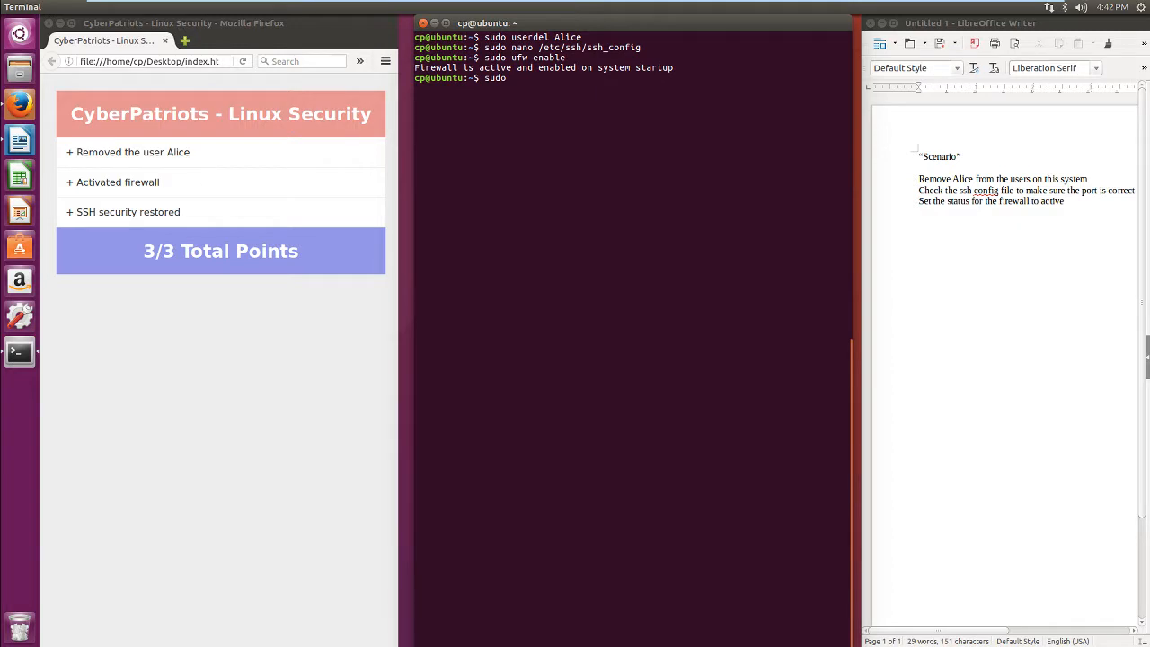
text(userAd)
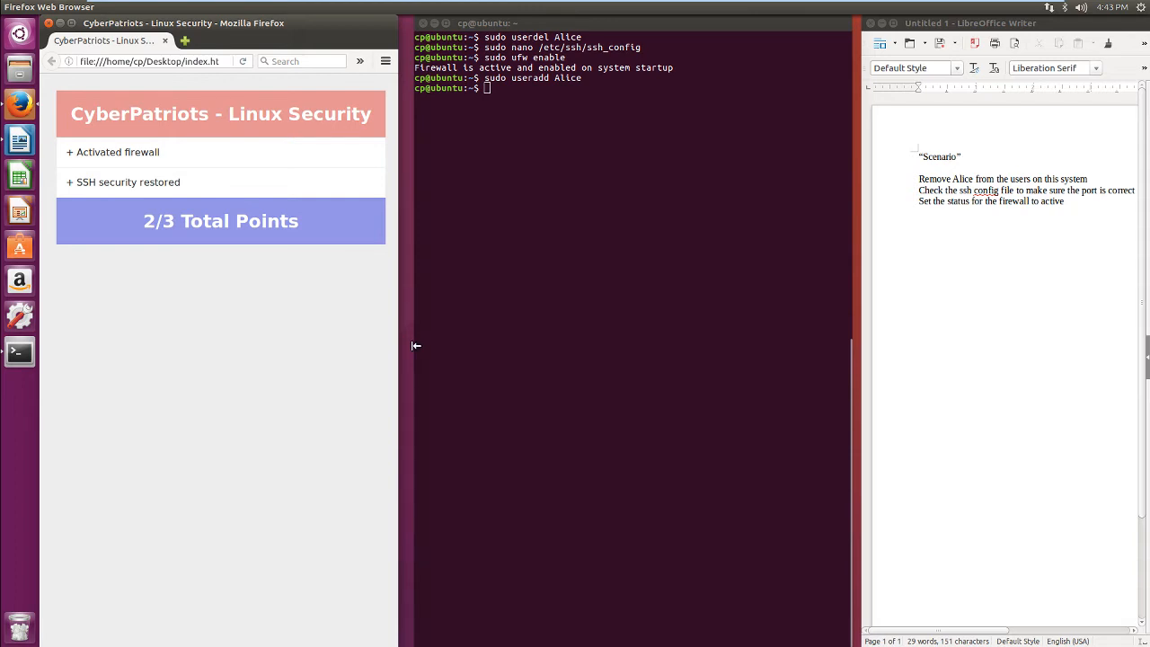
mouse_move(478, 231)
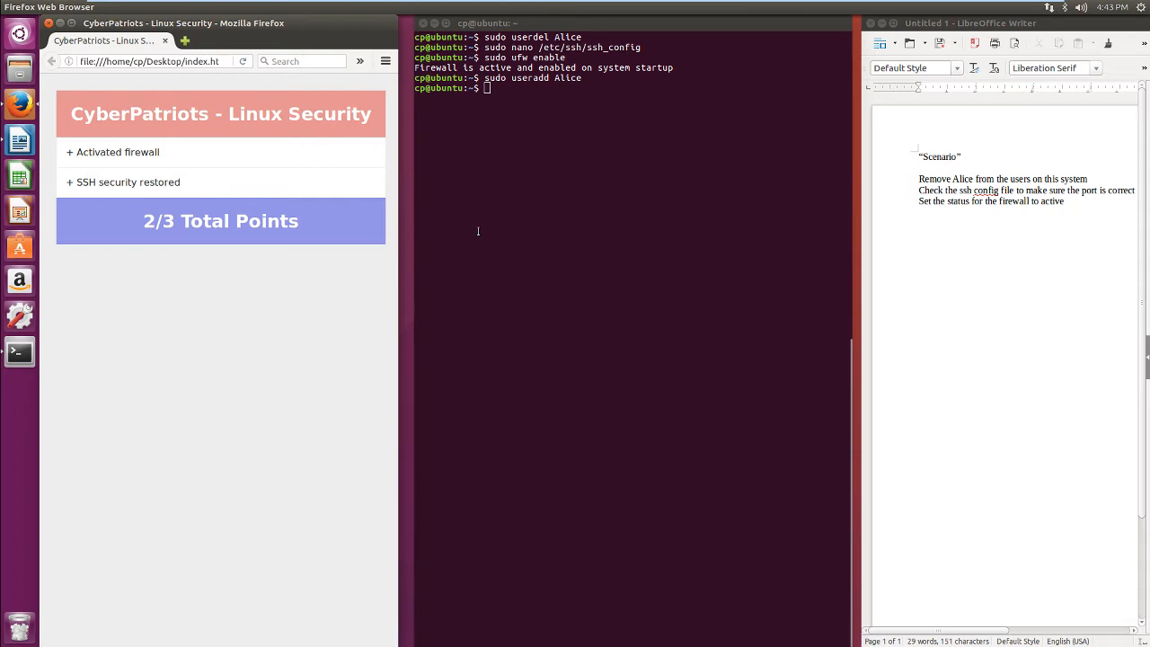